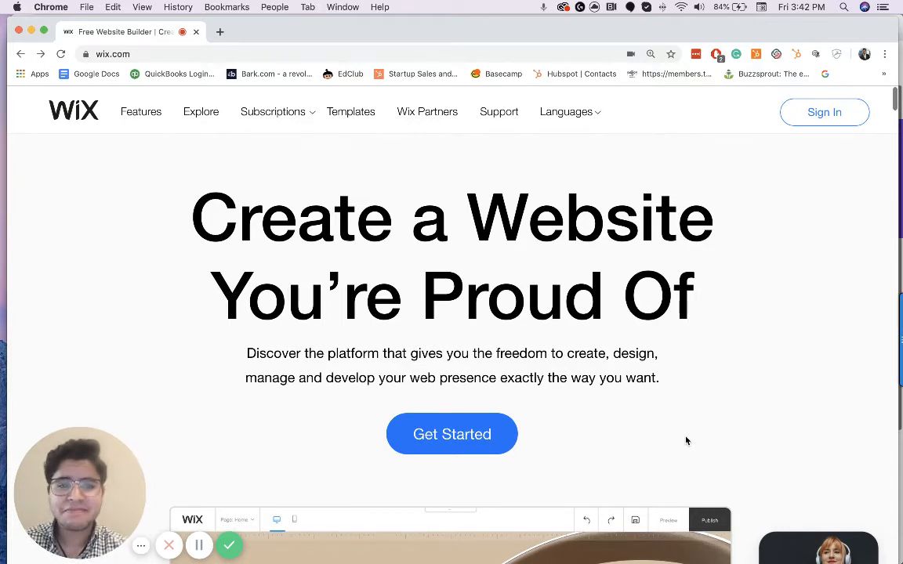
mouse_move(678, 360)
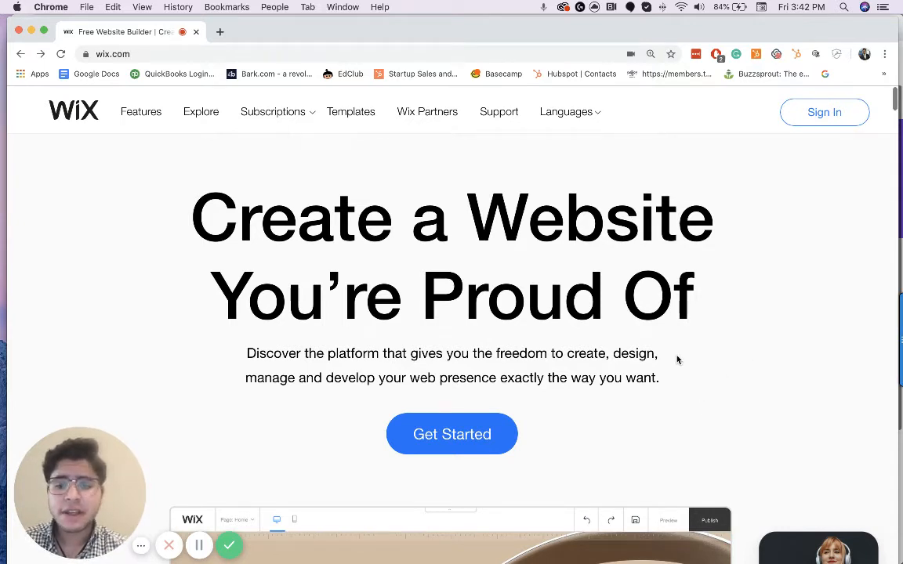
left_click(824, 112)
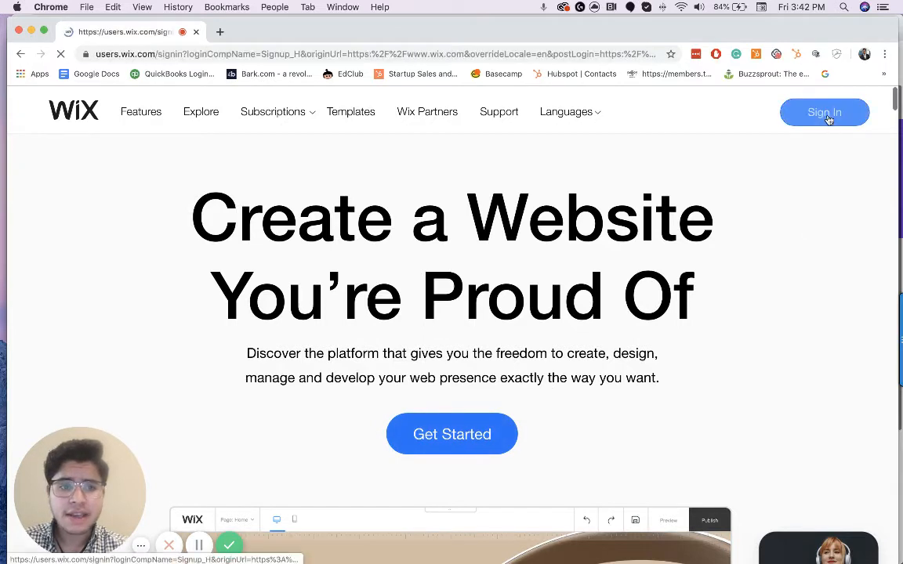
left_click(824, 112)
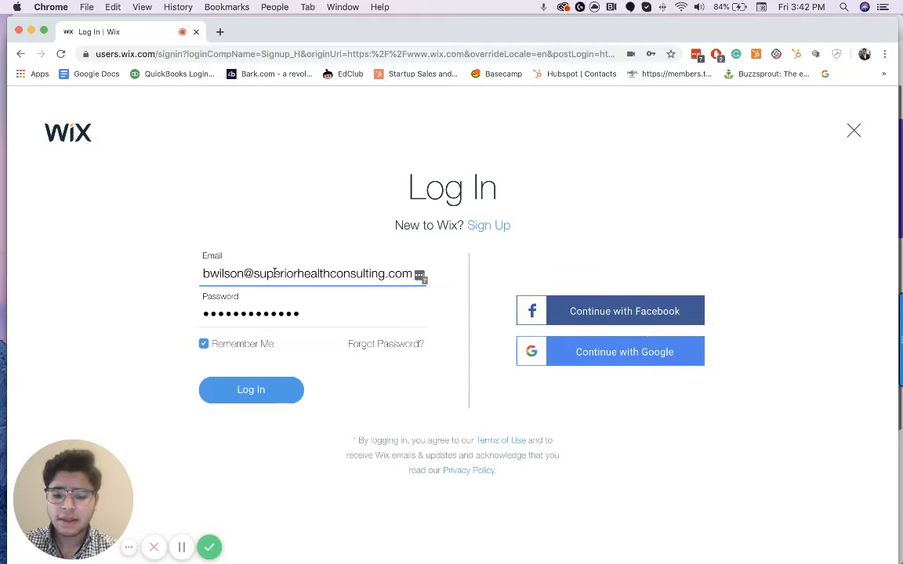
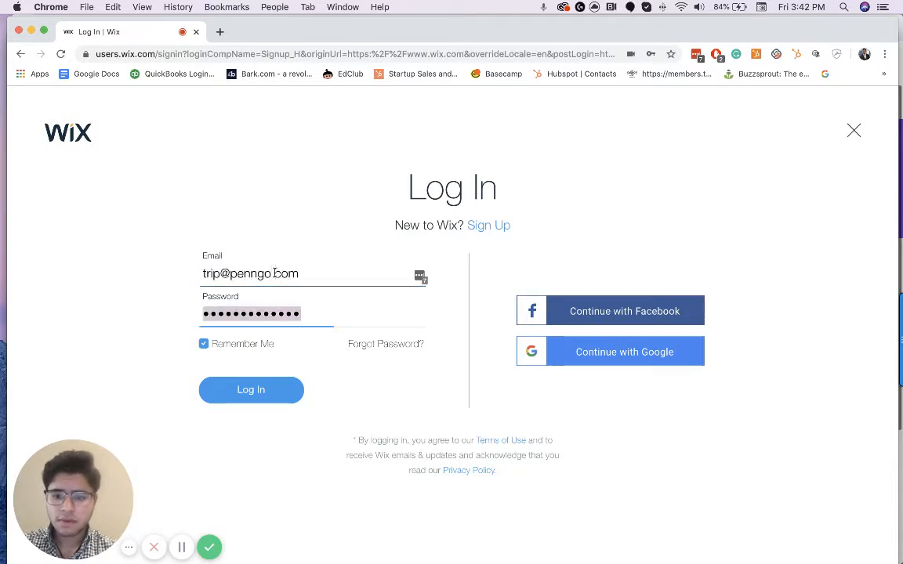
left_click(251, 390)
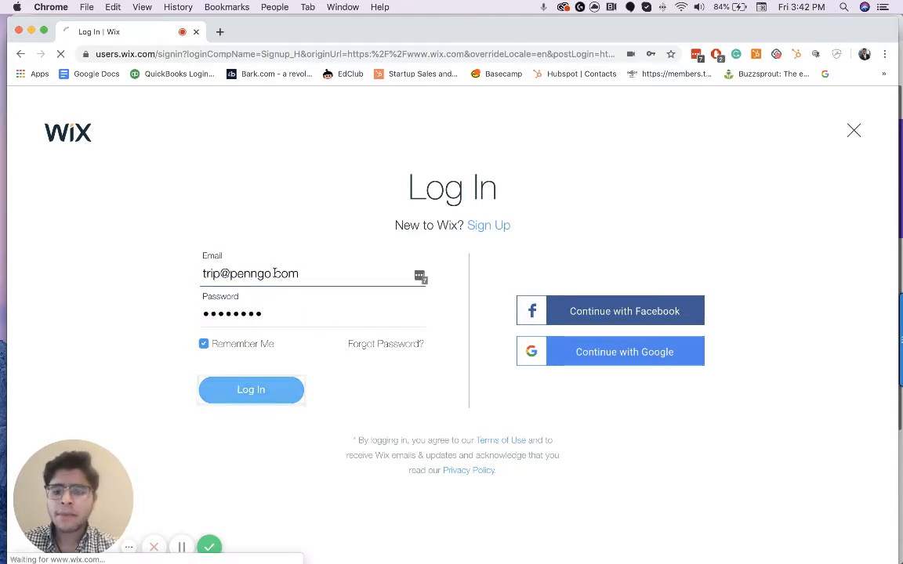
left_click(250, 390)
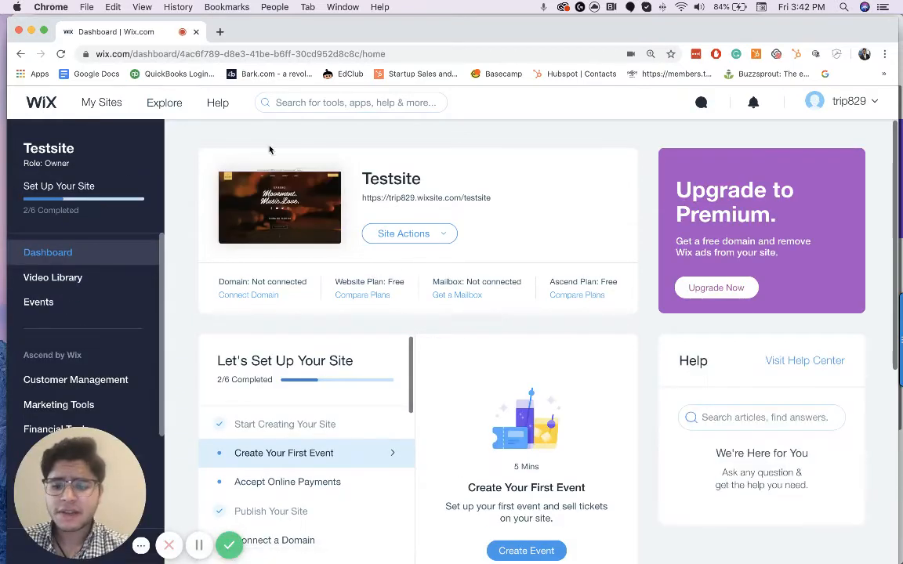
- Go to My Sites to list the account's sites
left_click(101, 102)
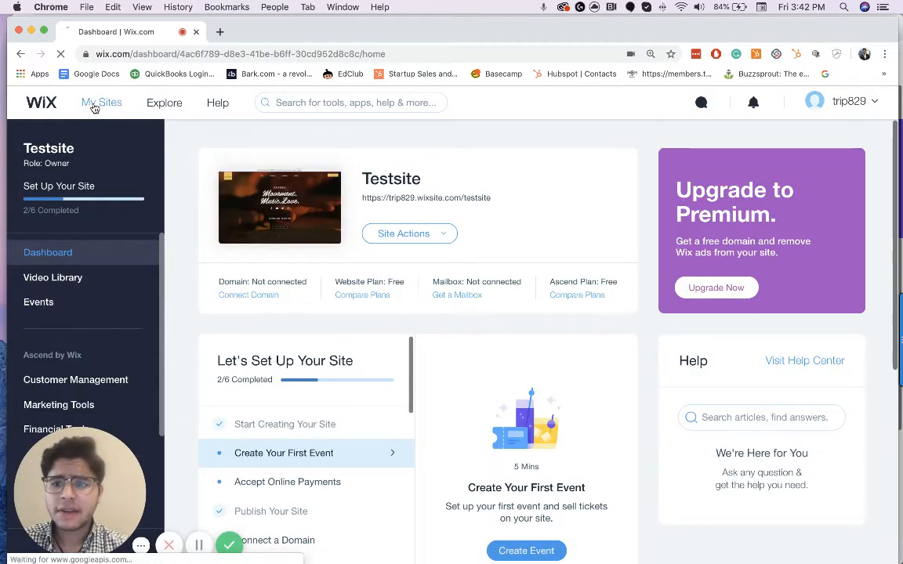
left_click(101, 102)
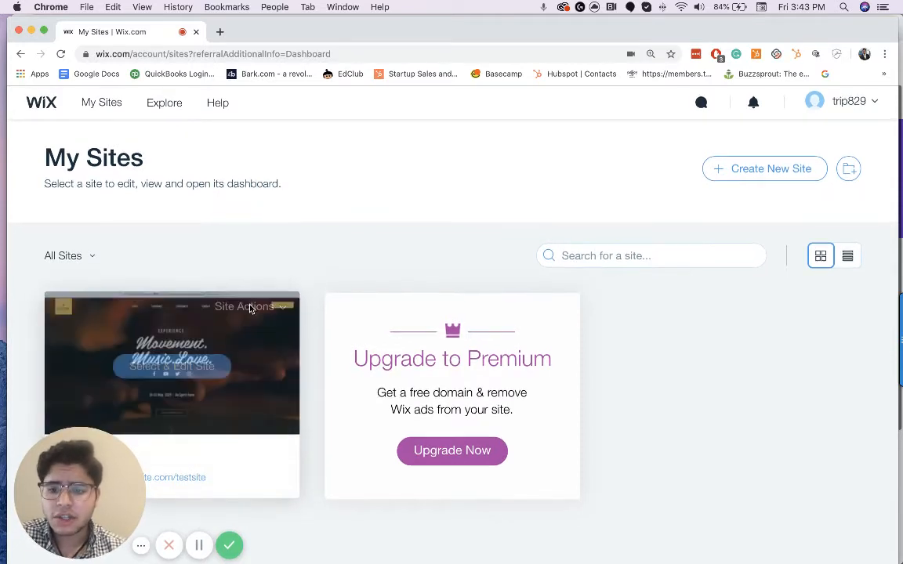
- Duplicate Testsite from its Site Actions menu as 'Testsite Copy'
left_click(251, 305)
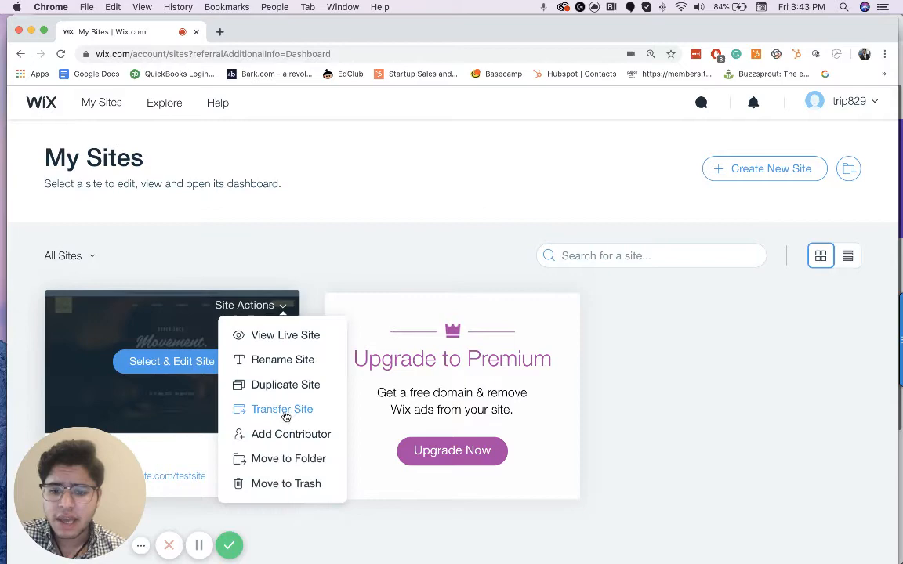
left_click(285, 384)
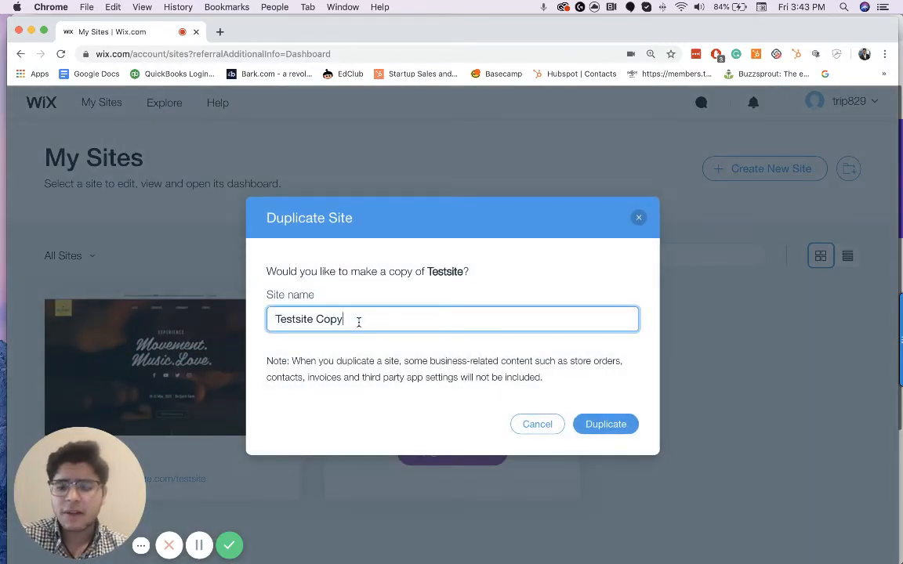
left_click(606, 424)
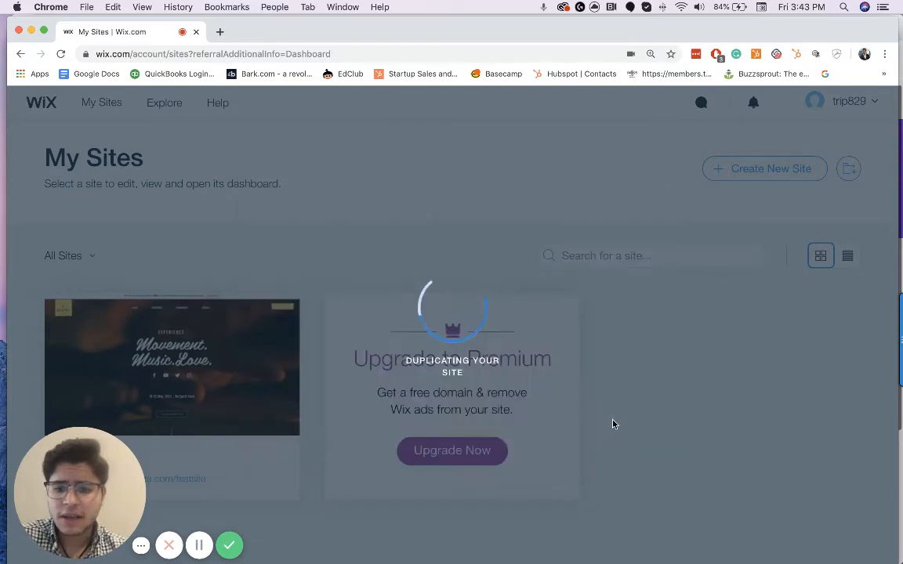
mouse_move(450, 322)
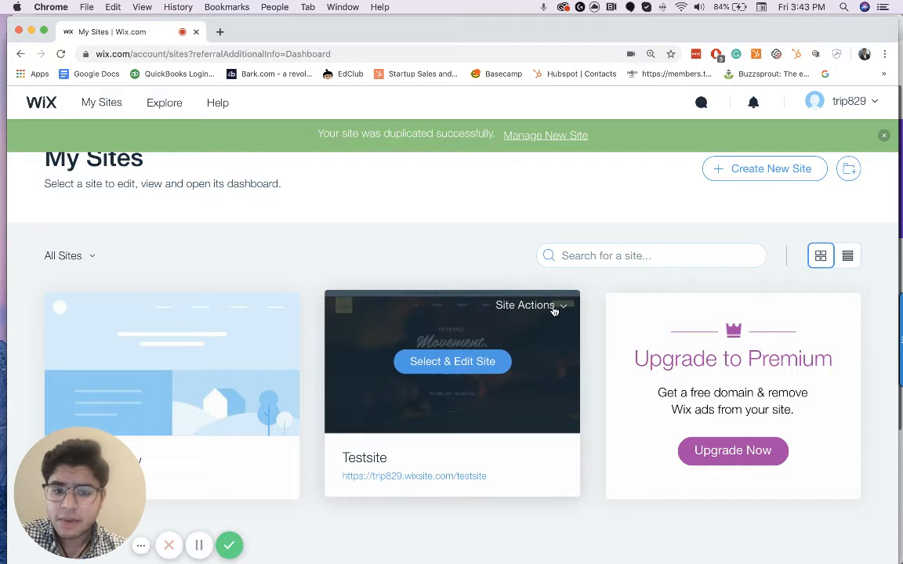
left_click(884, 135)
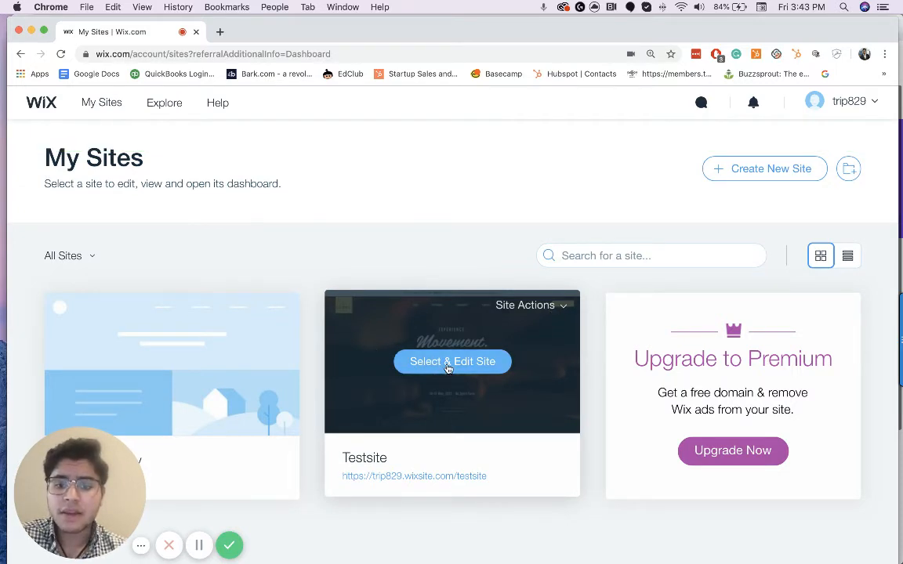
- Open the Testsite dashboard and launch its festival home page in the editor
left_click(452, 362)
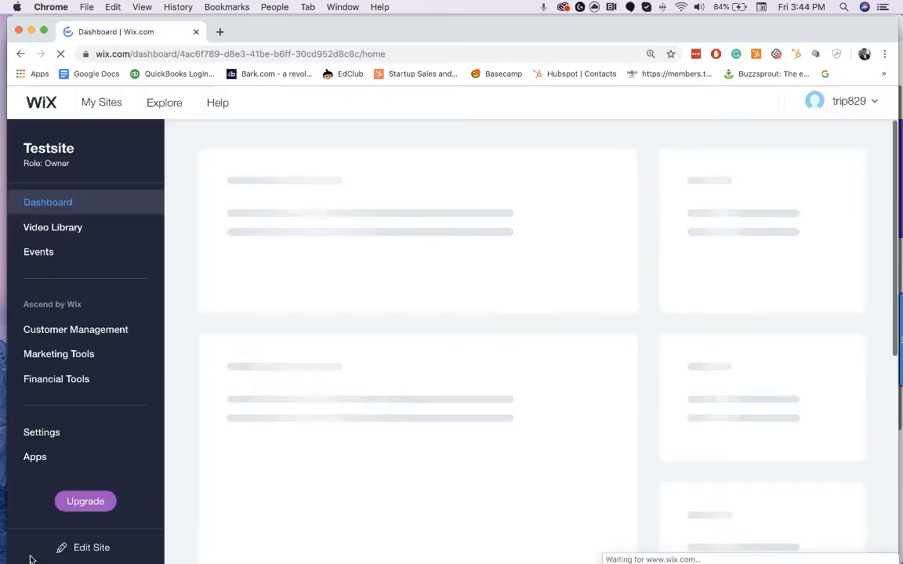
left_click(91, 547)
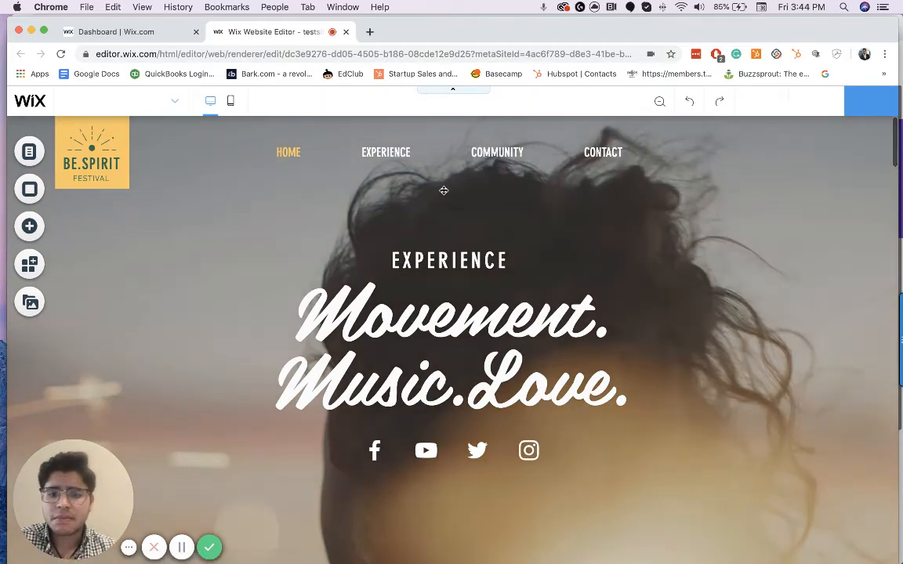
left_click(449, 152)
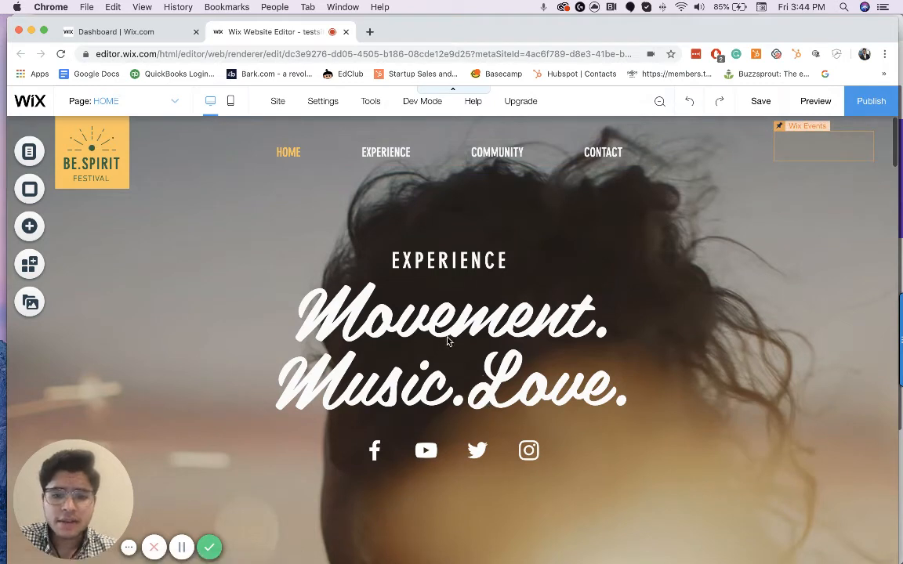
- Rewrite the 'Movement. Music.Love.' heading, publish, and view the live site
left_click(451, 345)
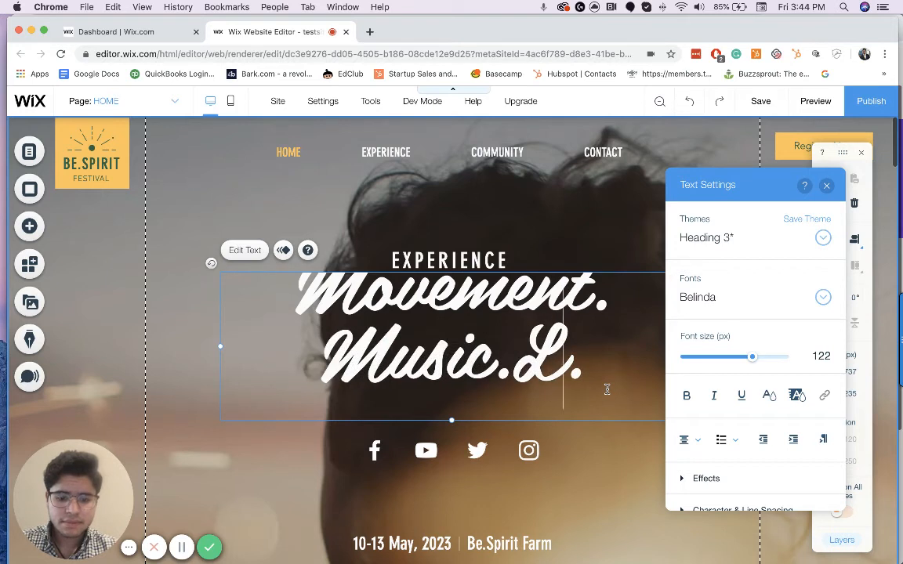
type("ike")
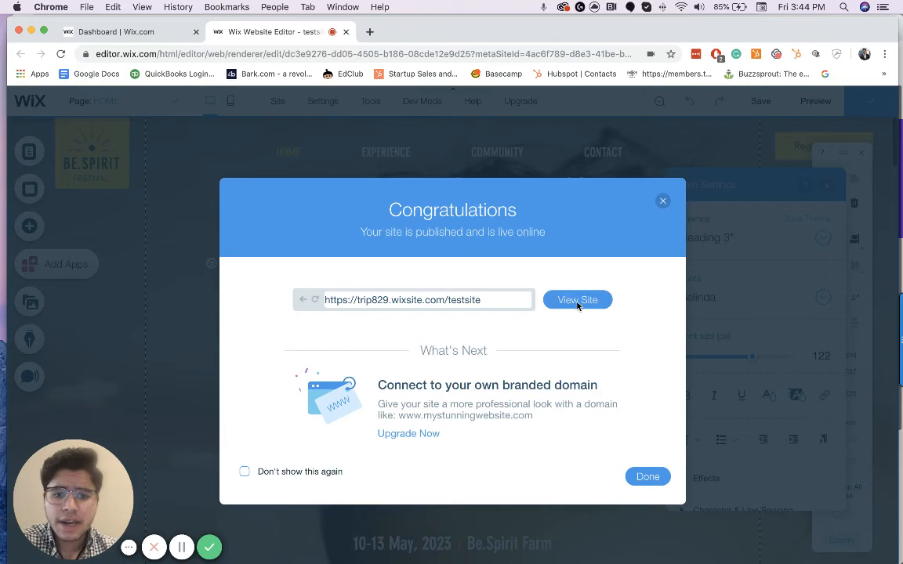
left_click(577, 300)
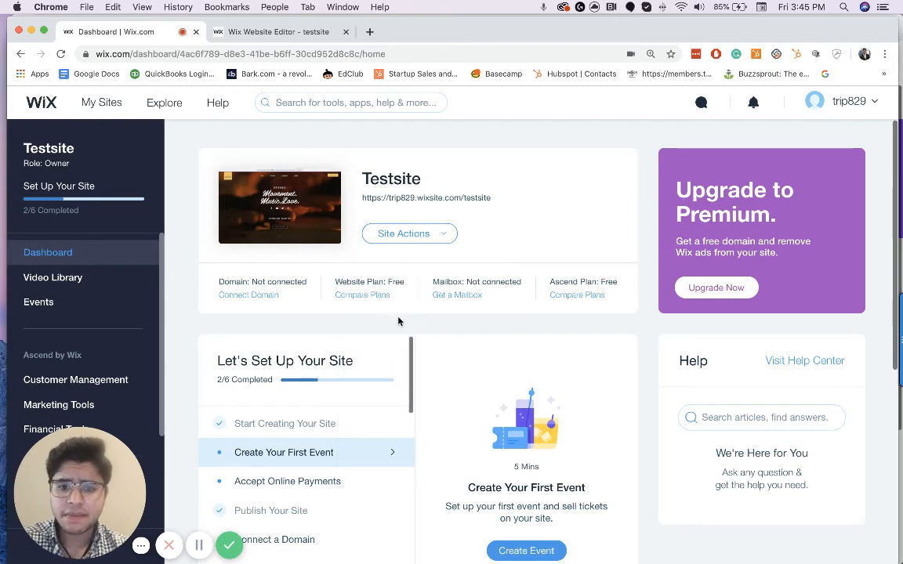
- Rename the site to 'Rename Site' with the free address /newsite
left_click(404, 233)
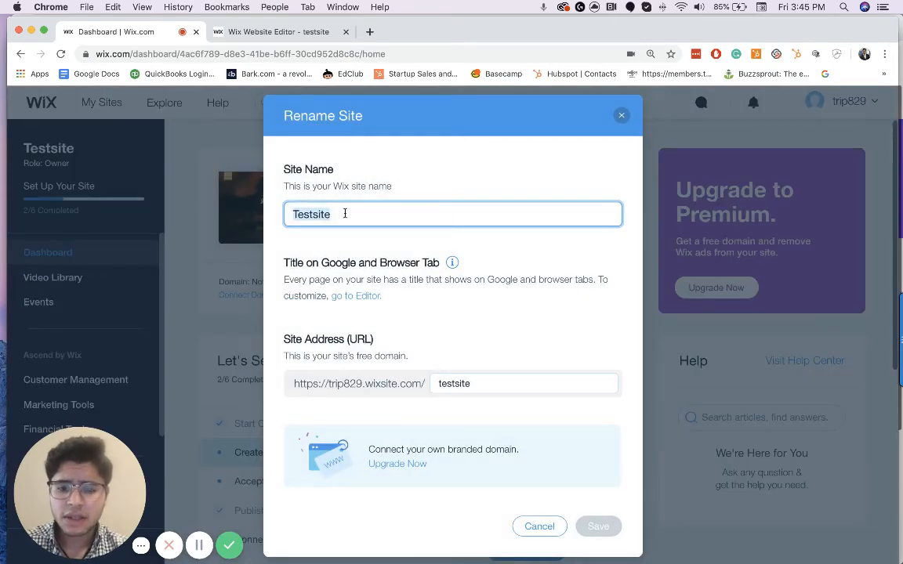
type("Rename Site")
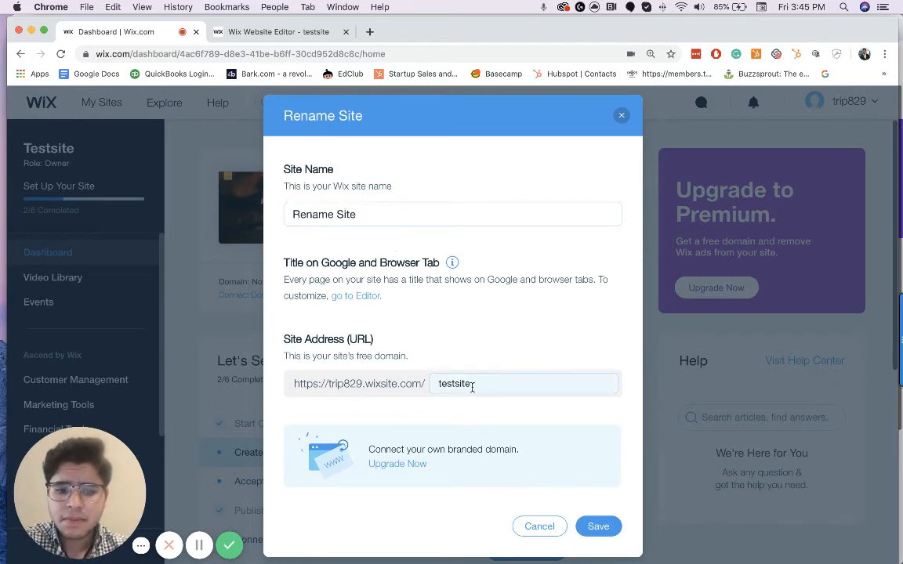
left_click(523, 384)
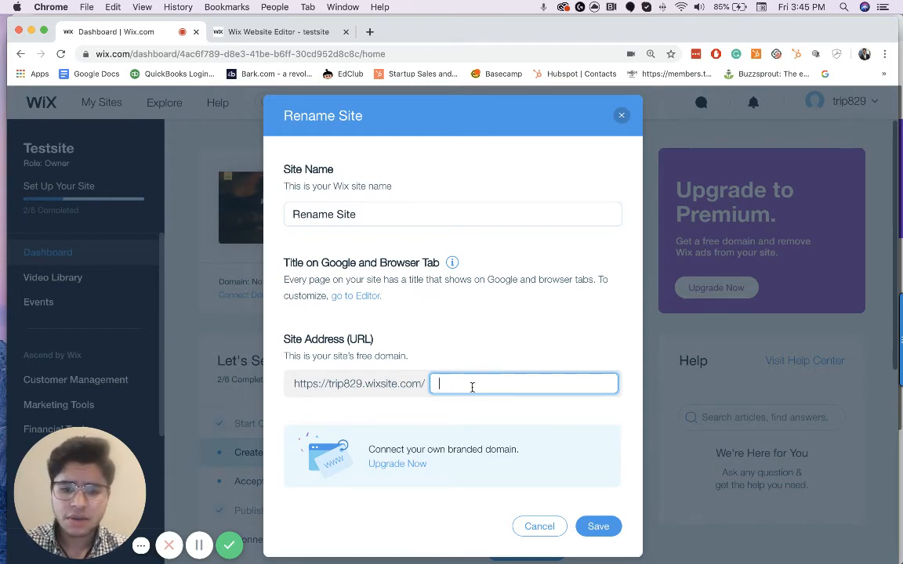
type("newsite")
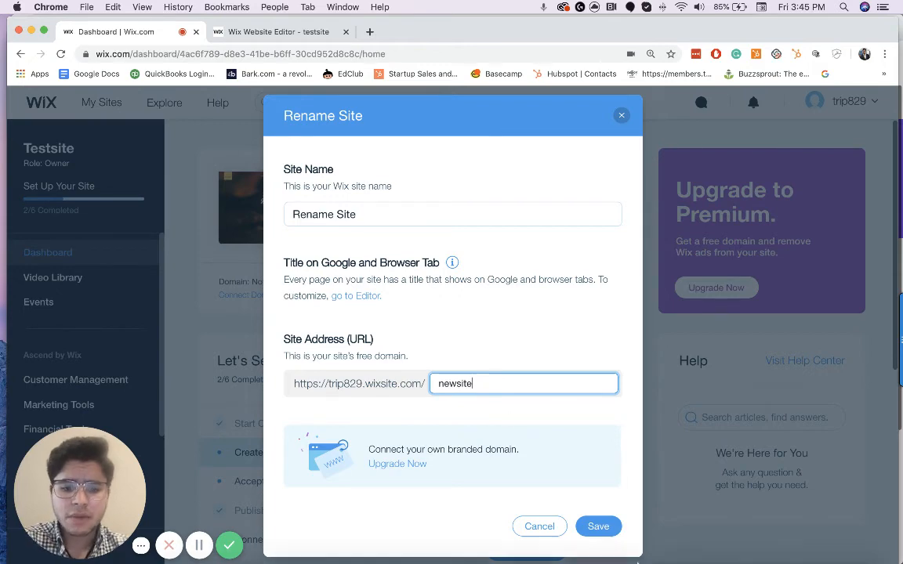
left_click(598, 526)
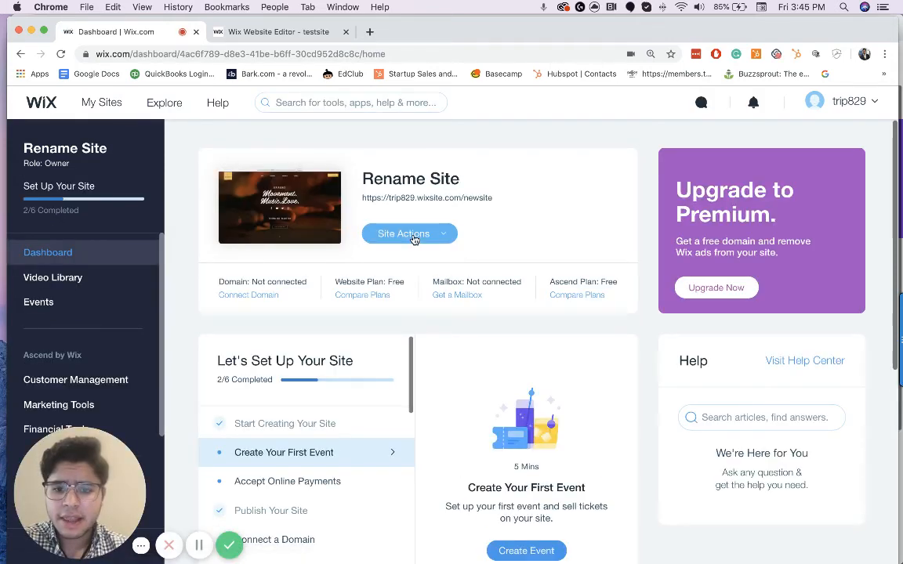
- Move 'Rename Site' to Trash, then return to My Sites
left_click(409, 234)
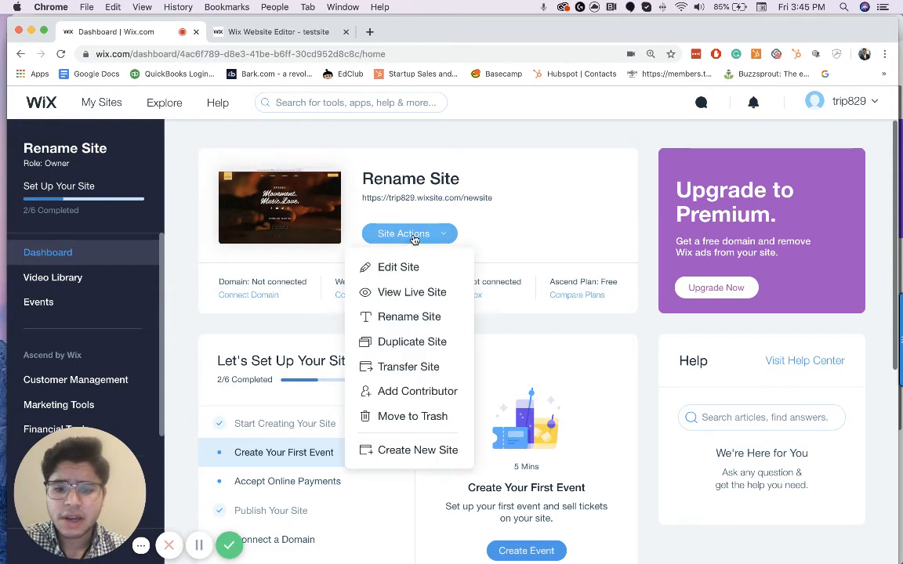
mouse_move(443, 243)
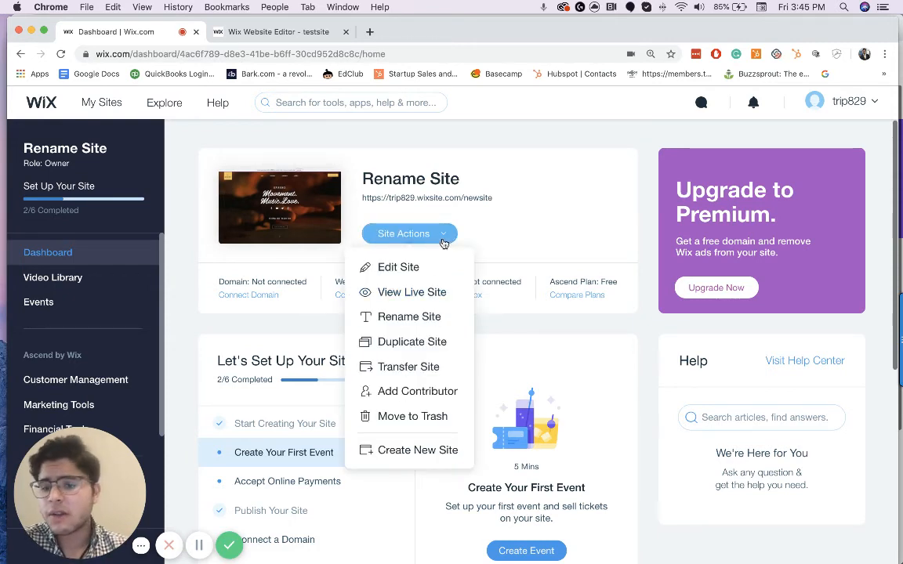
left_click(411, 416)
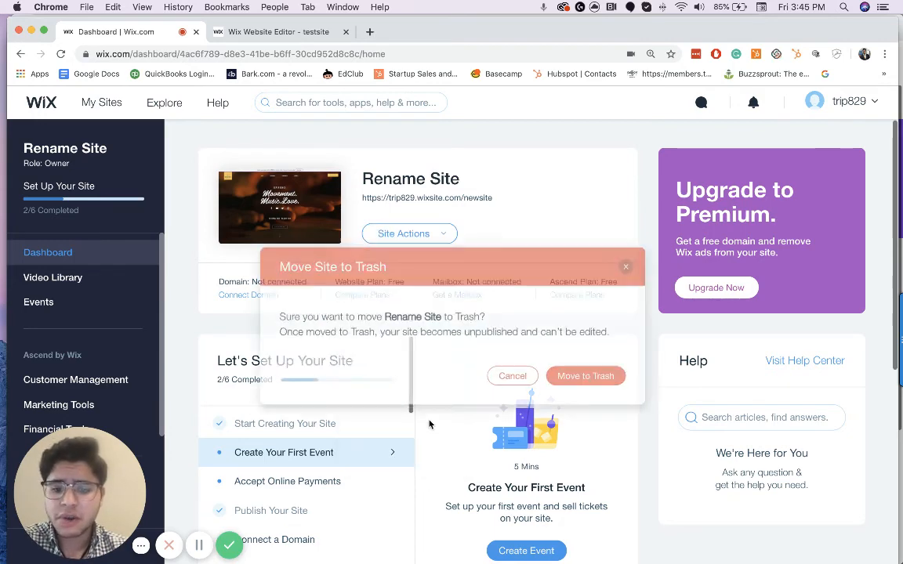
left_click(512, 376)
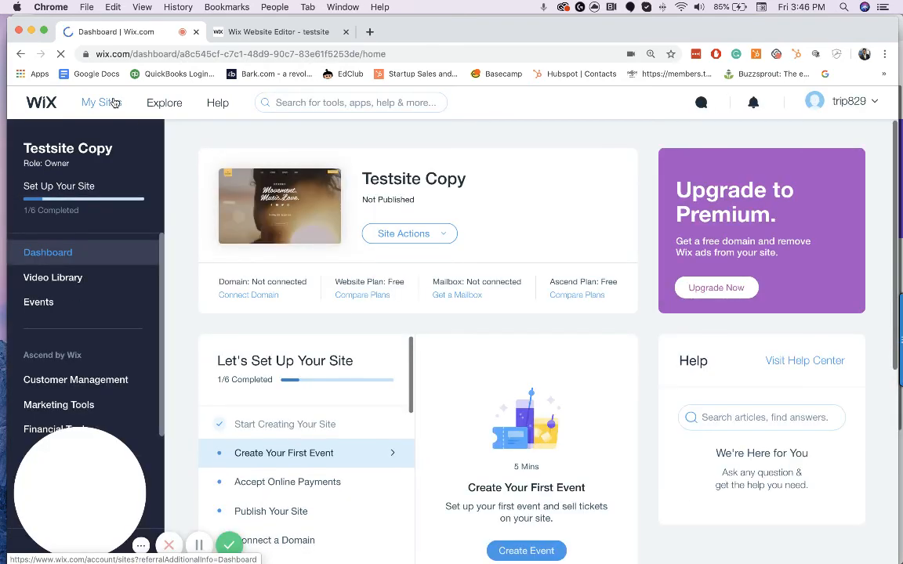
left_click(100, 102)
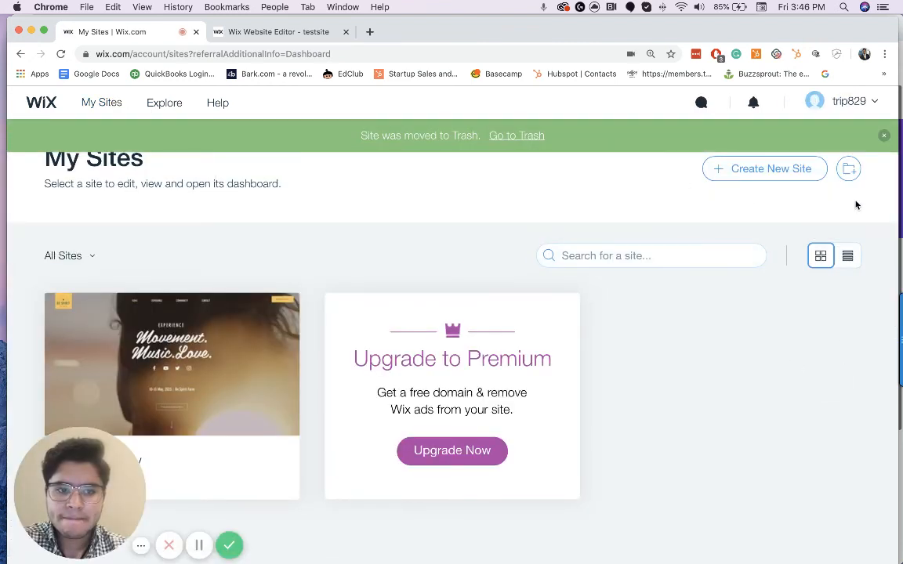
left_click(516, 135)
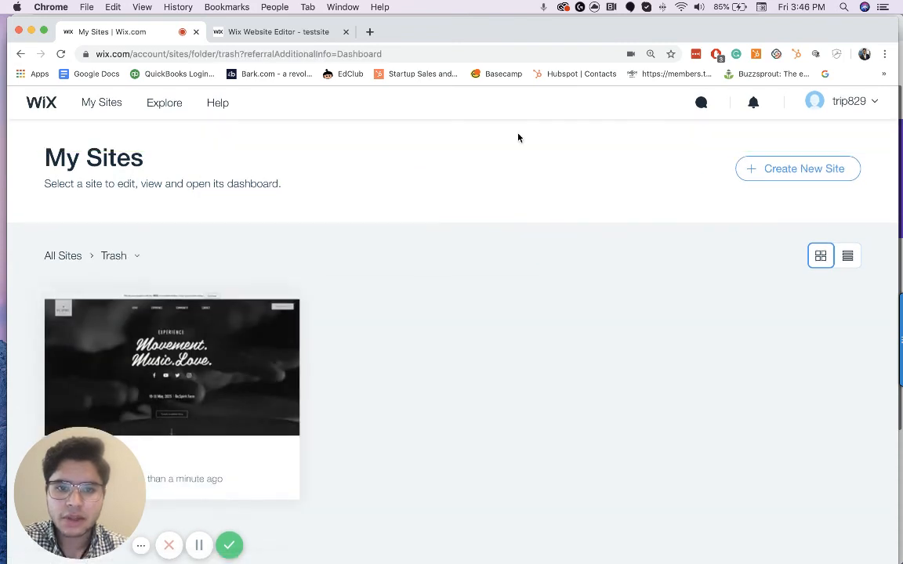
left_click(62, 256)
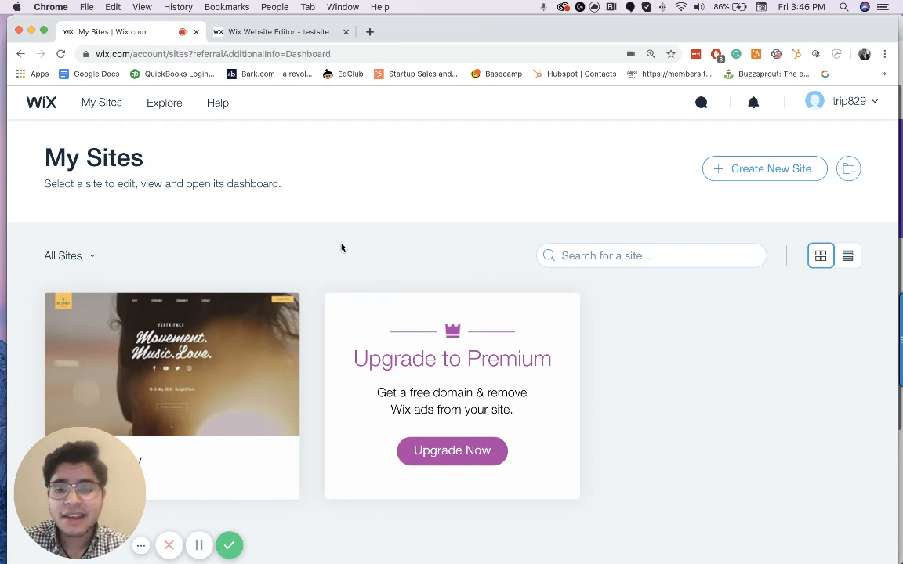
mouse_move(312, 275)
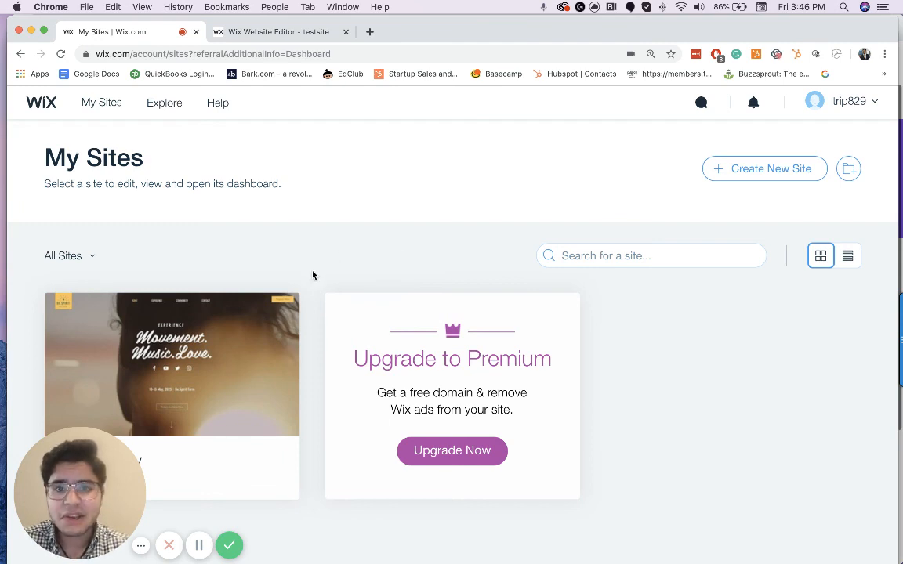